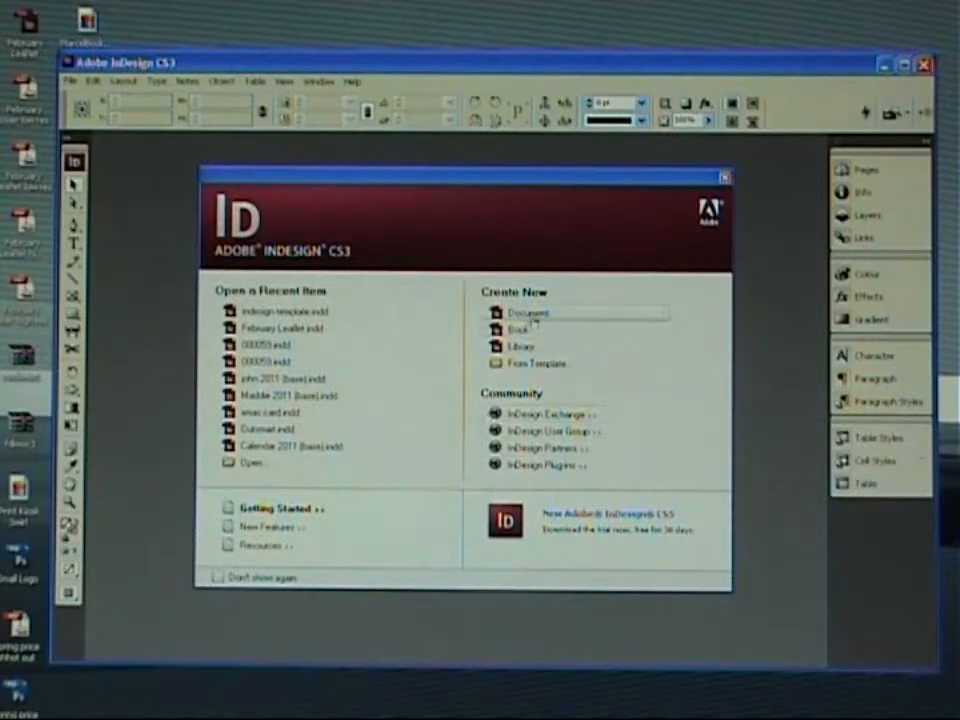
Start a new document and choose a document preset for the 154 × 216 mm page
{"action": "left_click", "coordinate": [528, 312]}
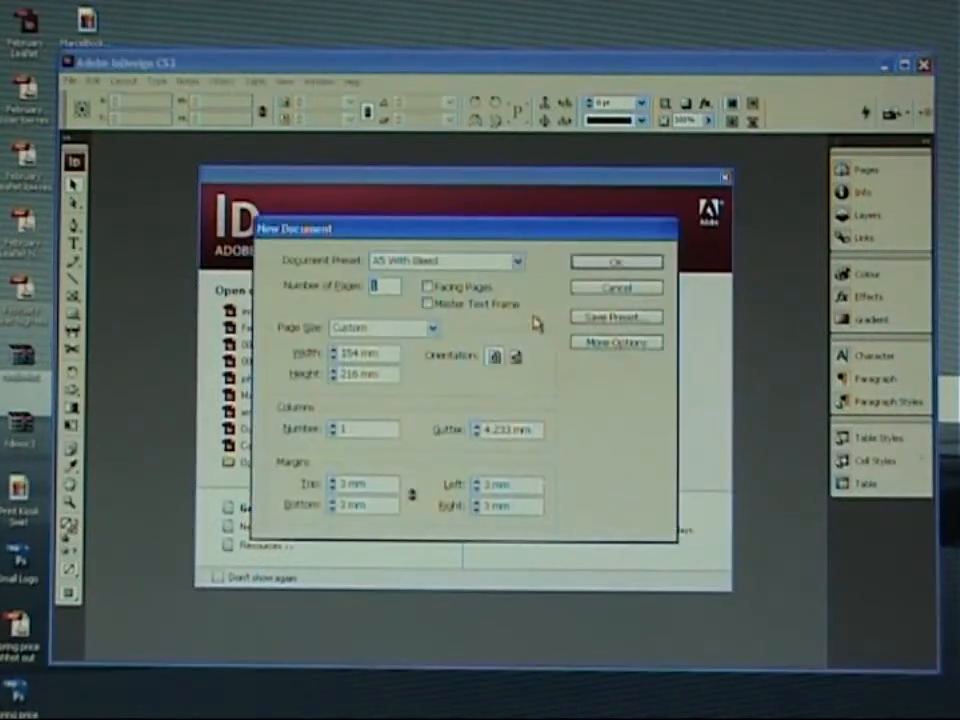
{"action": "left_click", "coordinate": [516, 260]}
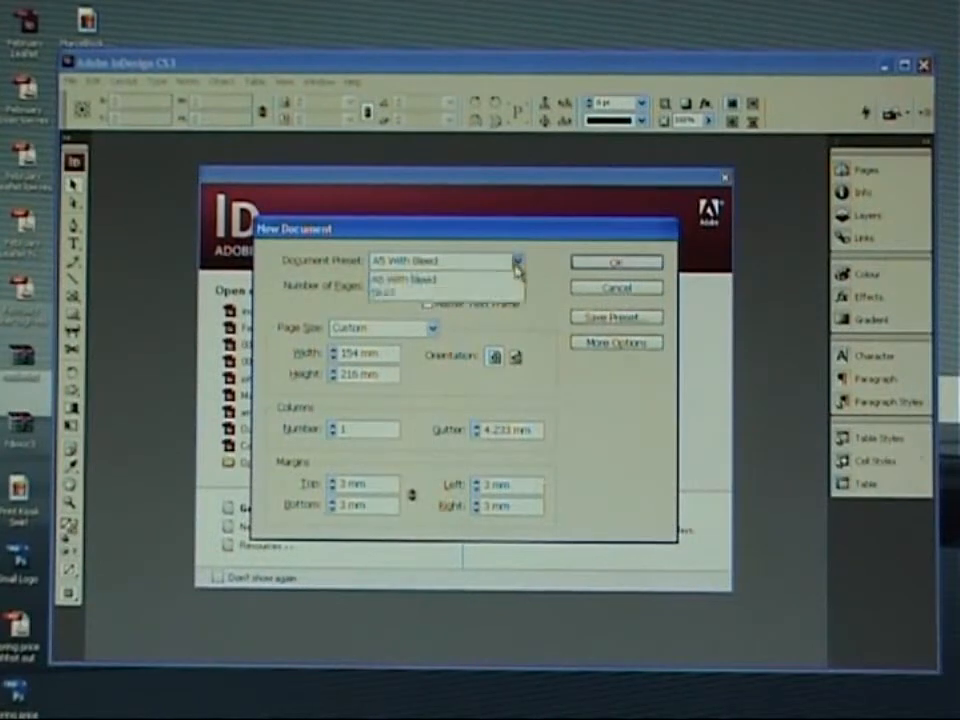
{"action": "left_click", "coordinate": [392, 260]}
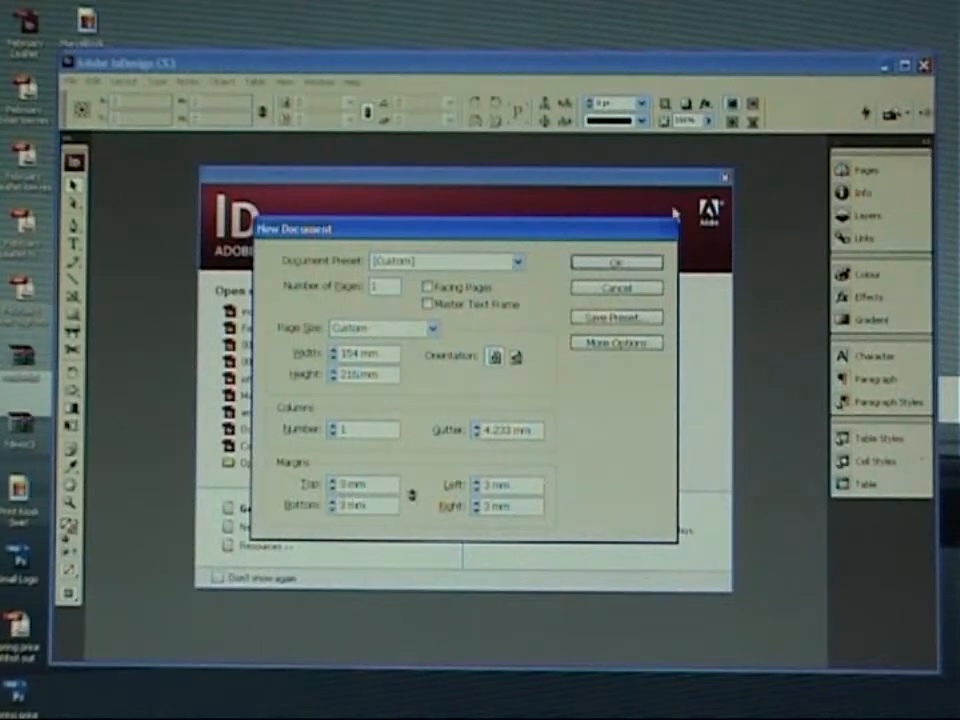
Confirm the new 154 × 216 mm document and hide the rulers via the View menu
{"action": "left_click", "coordinate": [616, 262]}
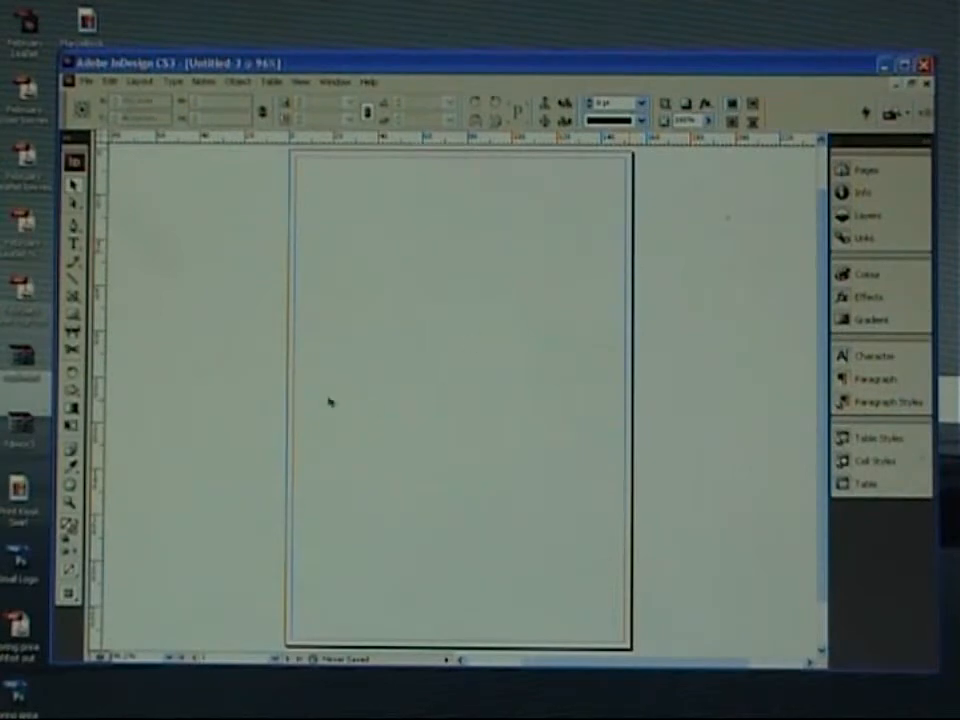
{"action": "mouse_move", "coordinate": [296, 376]}
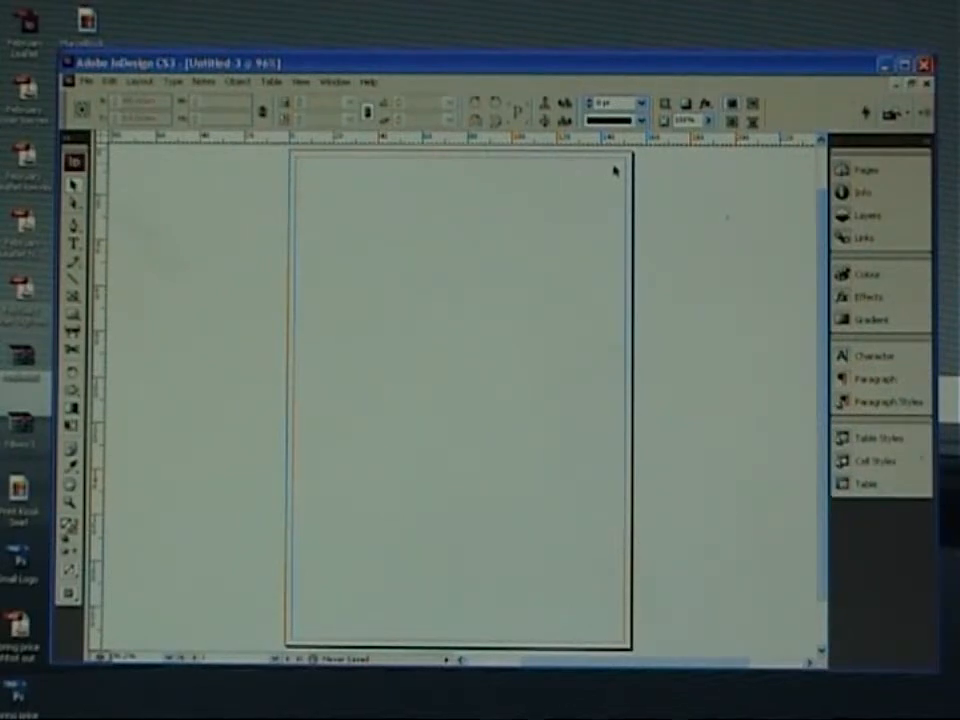
{"action": "mouse_move", "coordinate": [596, 644]}
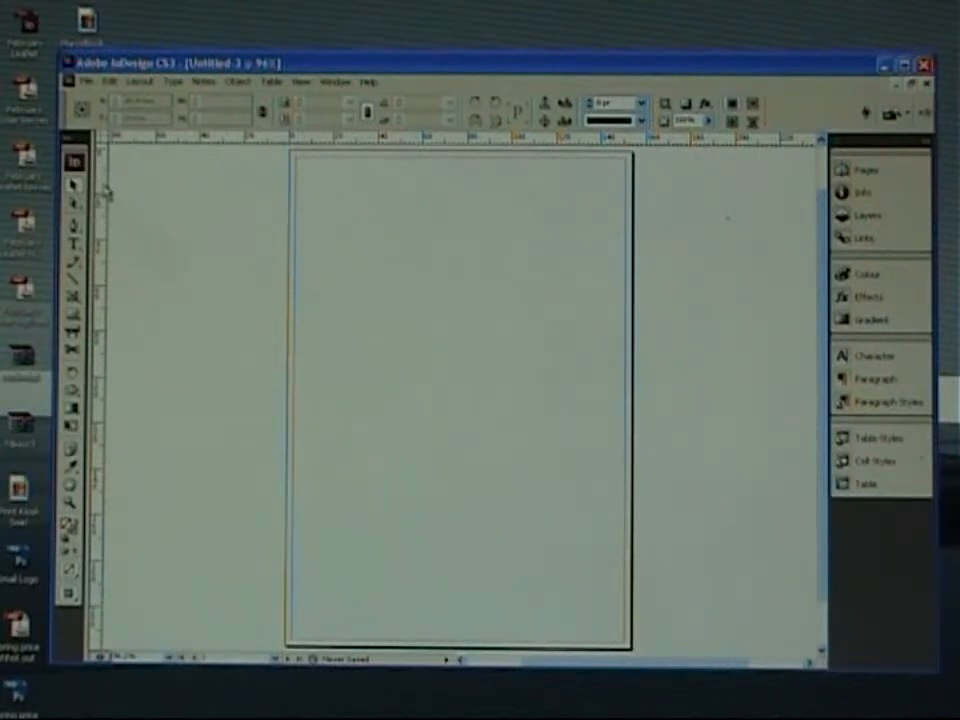
{"action": "left_click", "coordinate": [300, 80]}
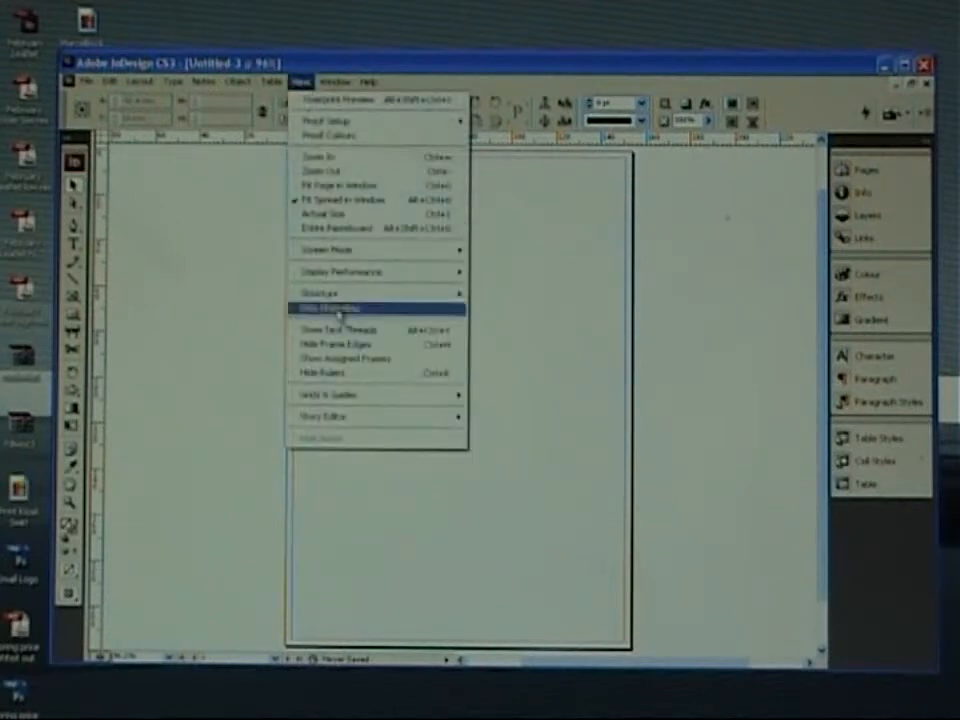
{"action": "mouse_move", "coordinate": [350, 374]}
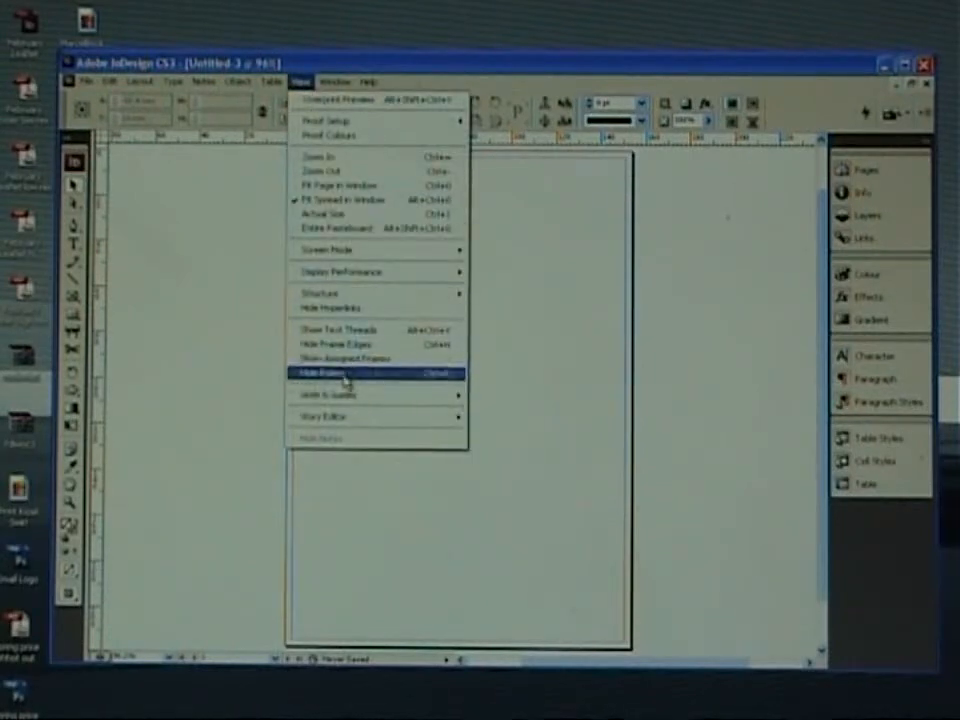
{"action": "left_click", "coordinate": [320, 374]}
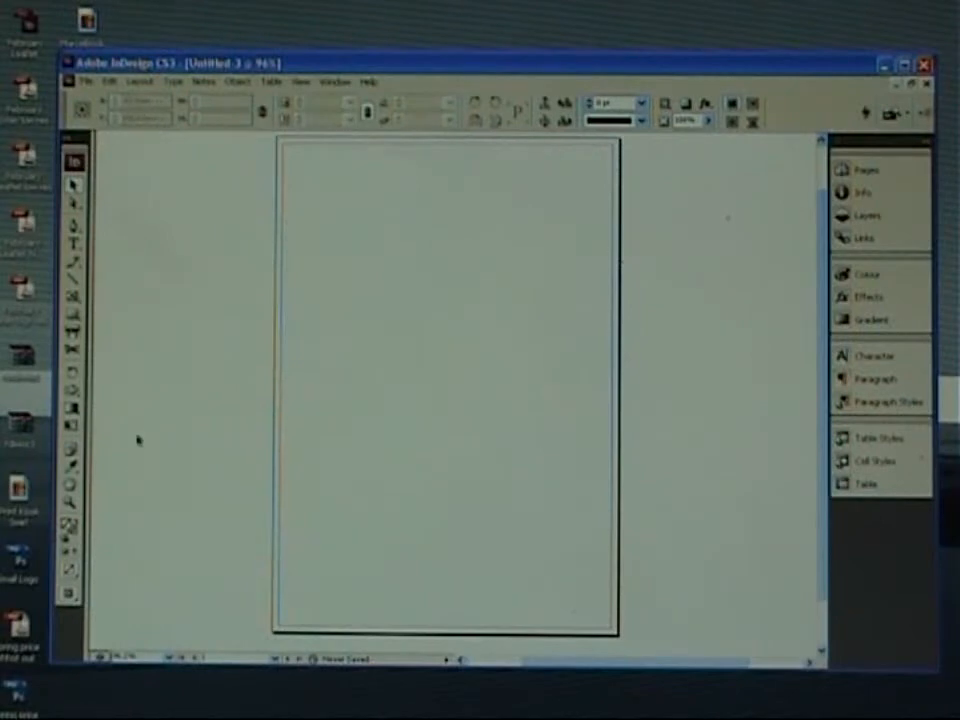
{"action": "left_click", "coordinate": [300, 80]}
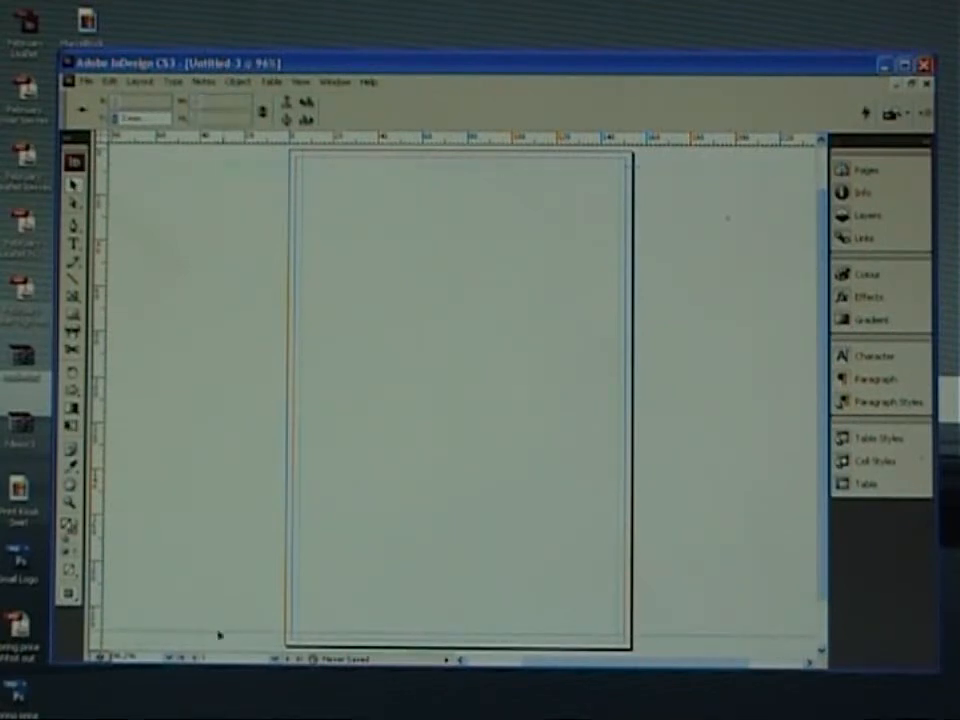
{"action": "mouse_move", "coordinate": [190, 424]}
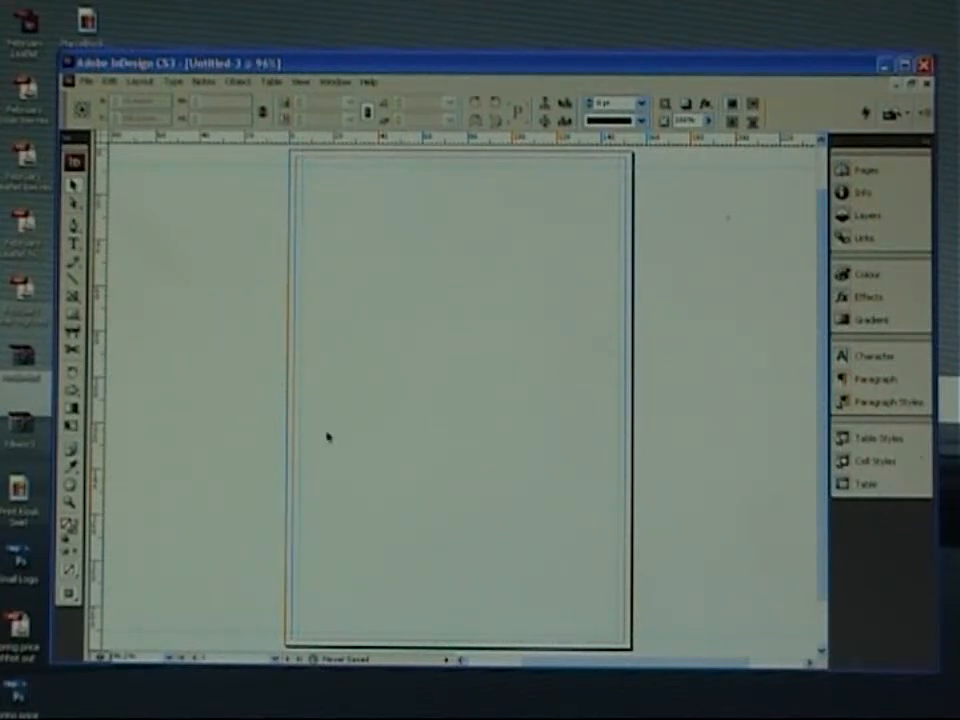
{"action": "mouse_move", "coordinate": [304, 434]}
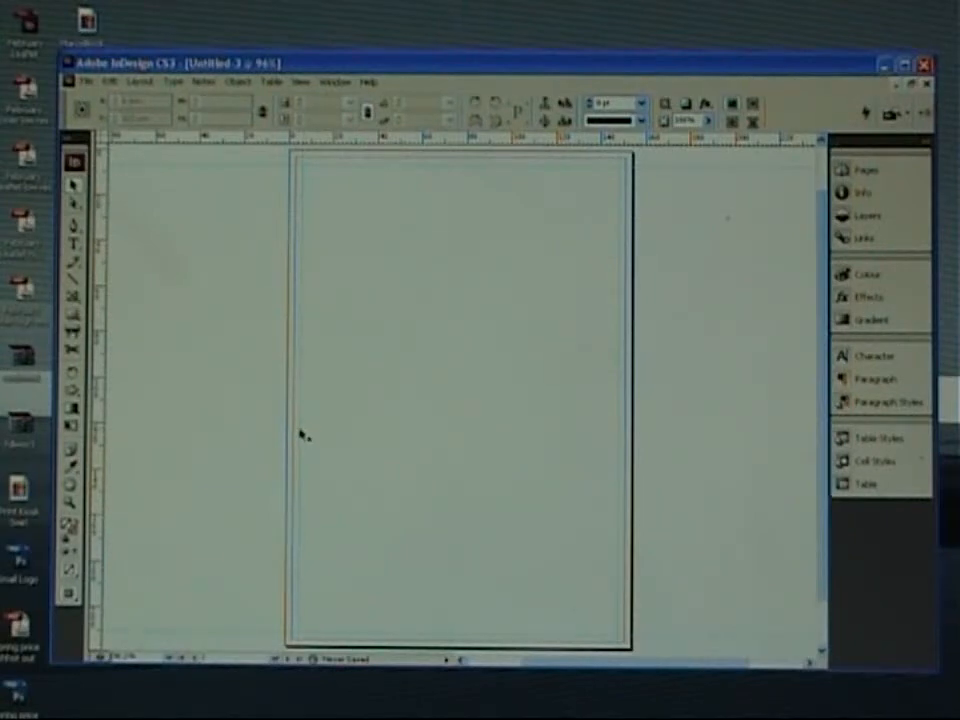
{"action": "mouse_move", "coordinate": [292, 316]}
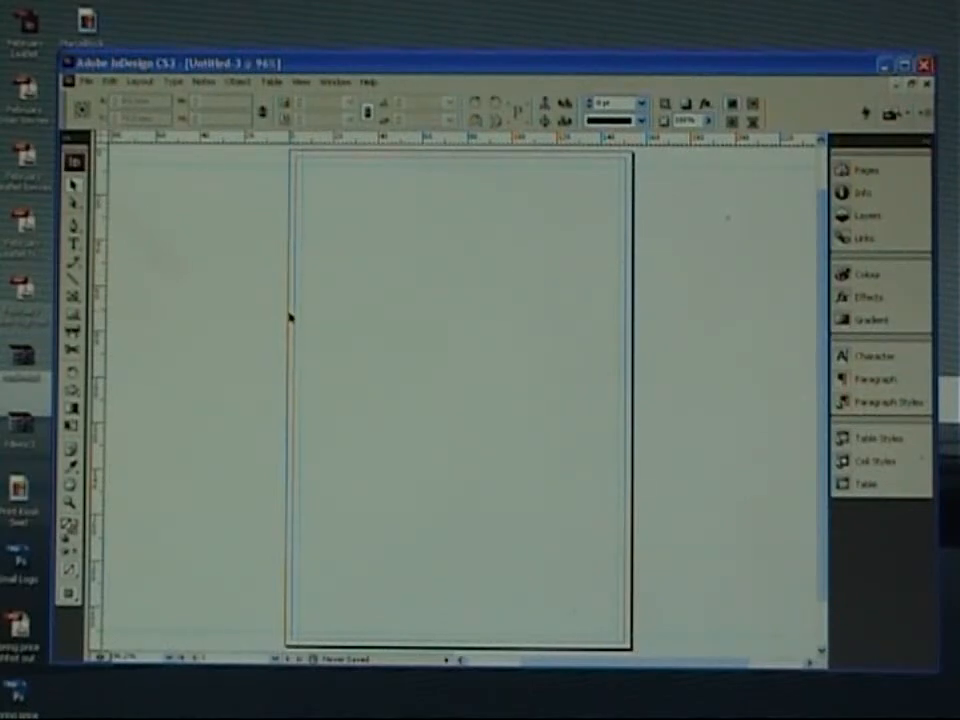
{"action": "mouse_move", "coordinate": [238, 344]}
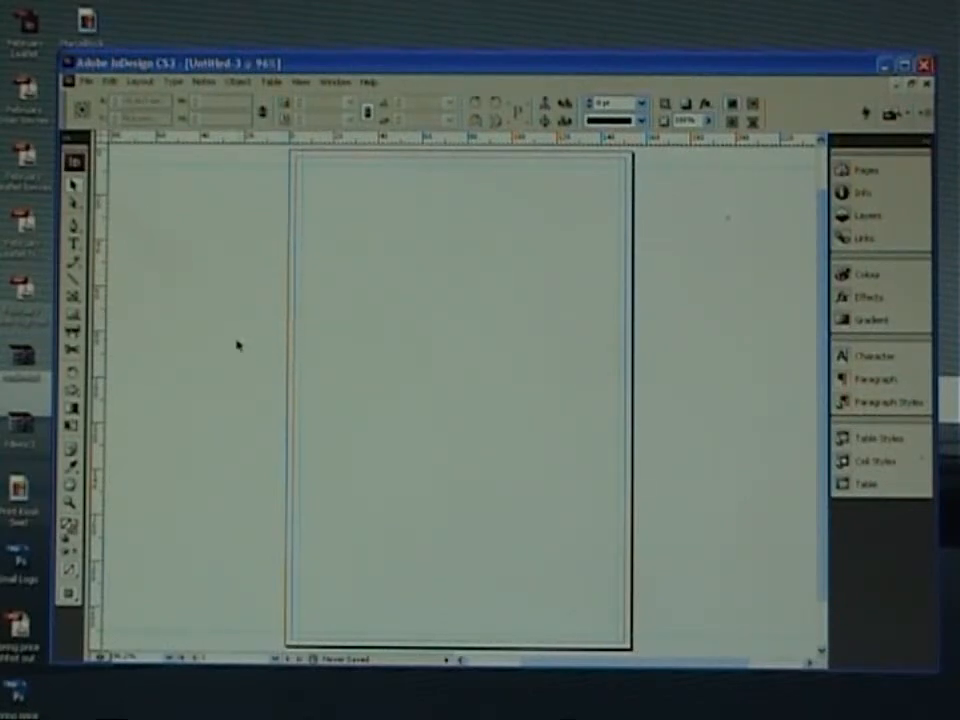
{"action": "mouse_move", "coordinate": [352, 162]}
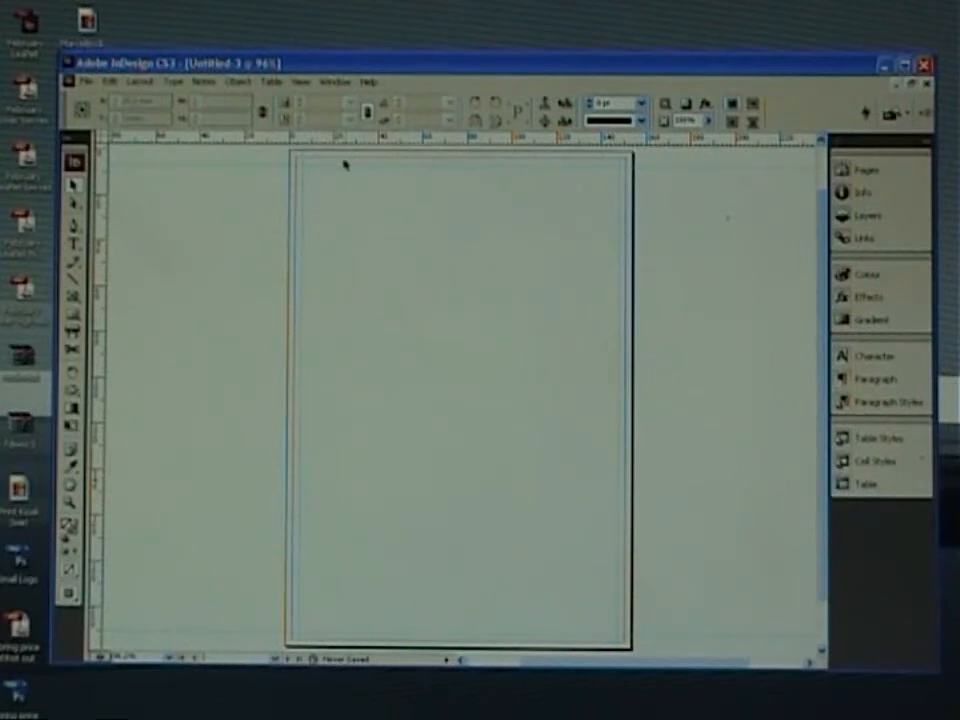
{"action": "mouse_move", "coordinate": [220, 244]}
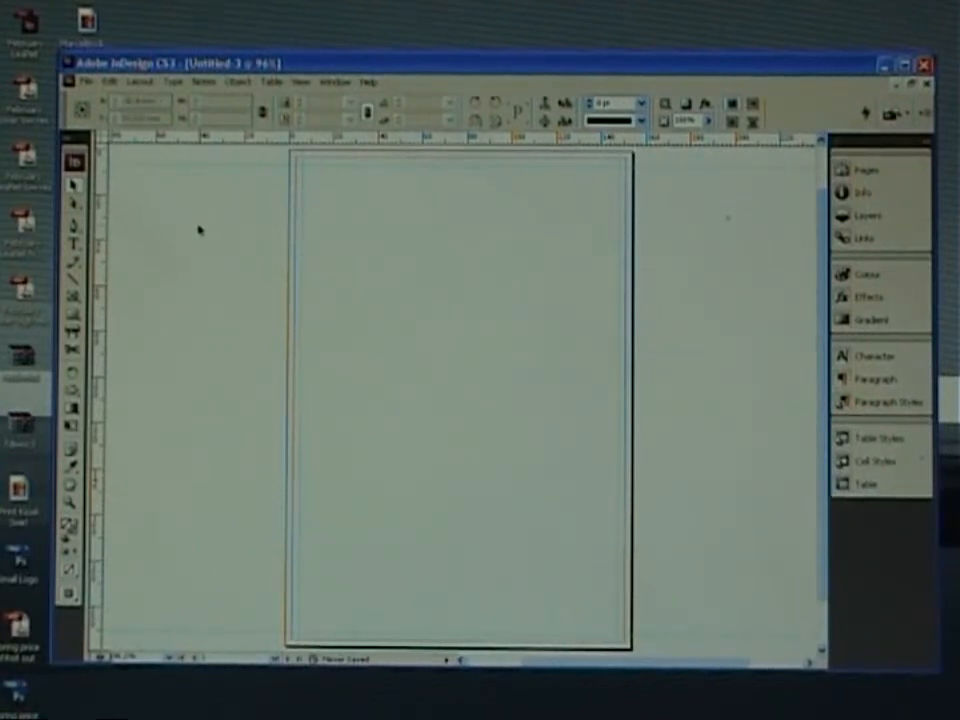
{"action": "mouse_move", "coordinate": [172, 252]}
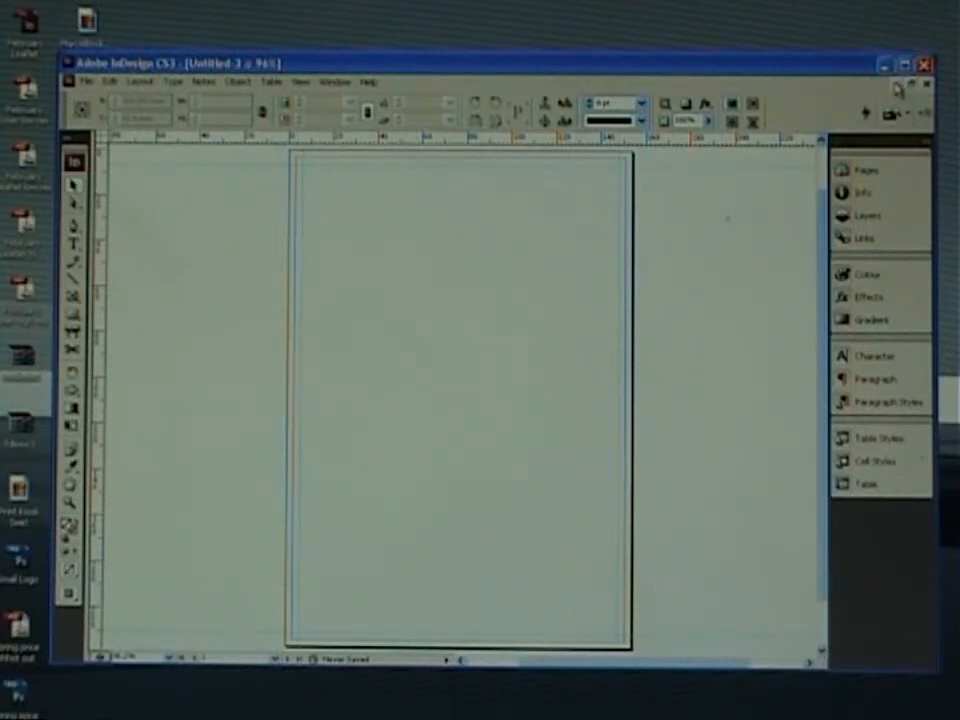
Bring up the Open a File dialog from the File menu
{"action": "left_click", "coordinate": [84, 80]}
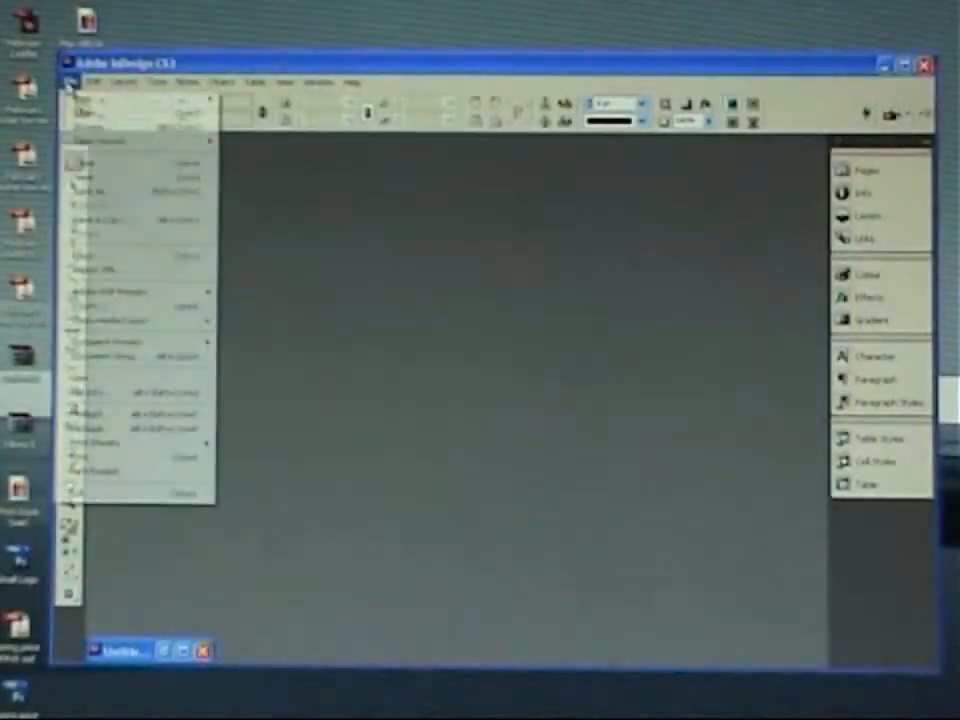
{"action": "left_click", "coordinate": [84, 176]}
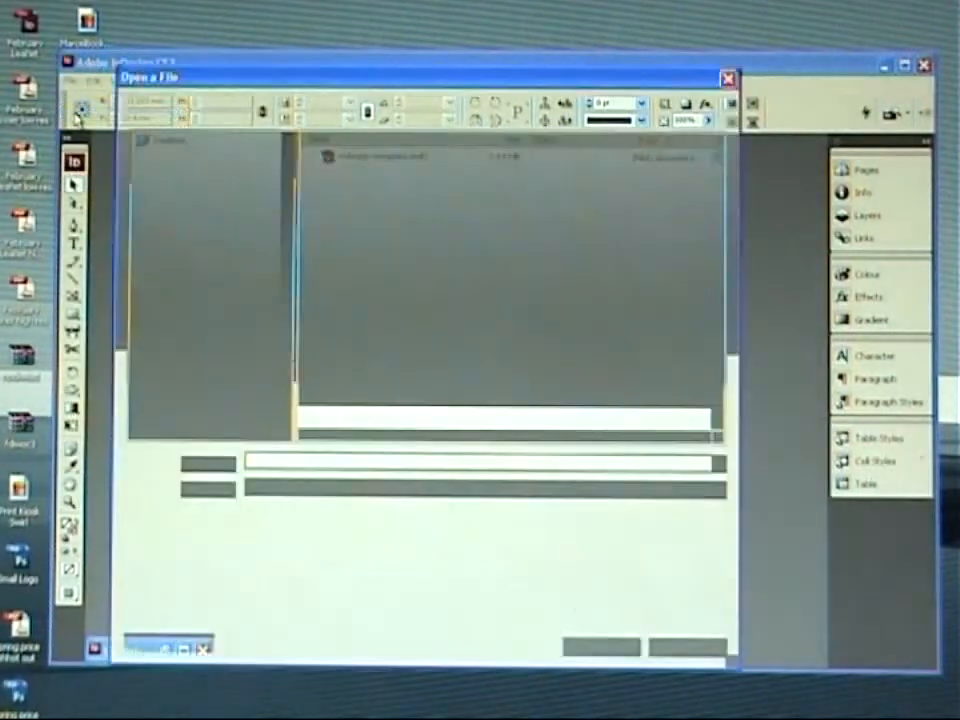